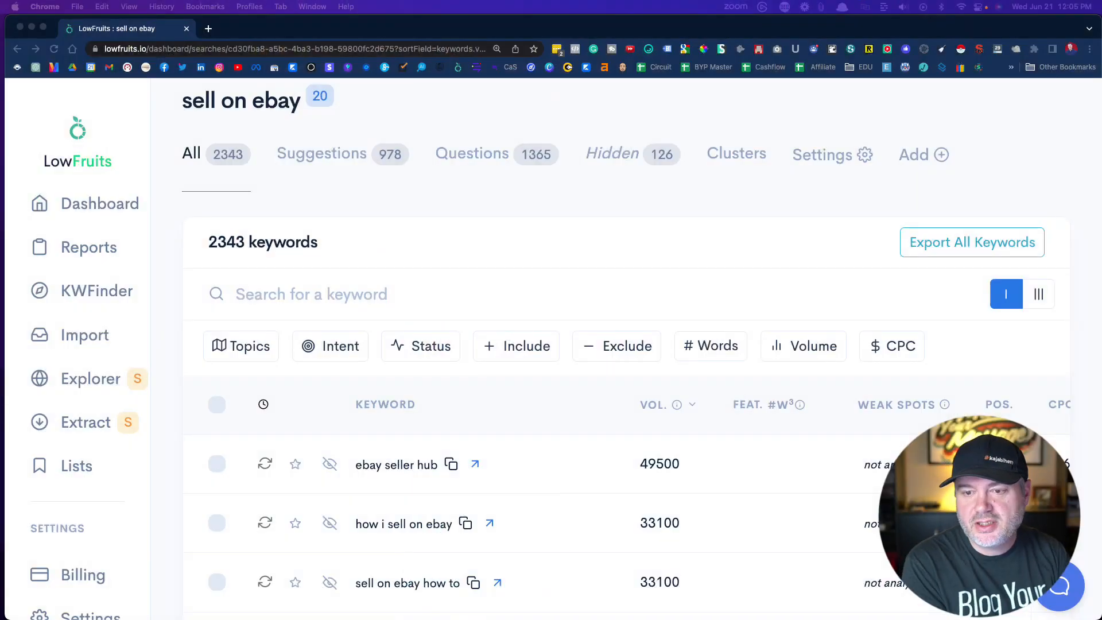
Step: Narrow the 'sell on ebay' list to the 36 keywords containing 'books' and select all of them
scroll(down, 3)
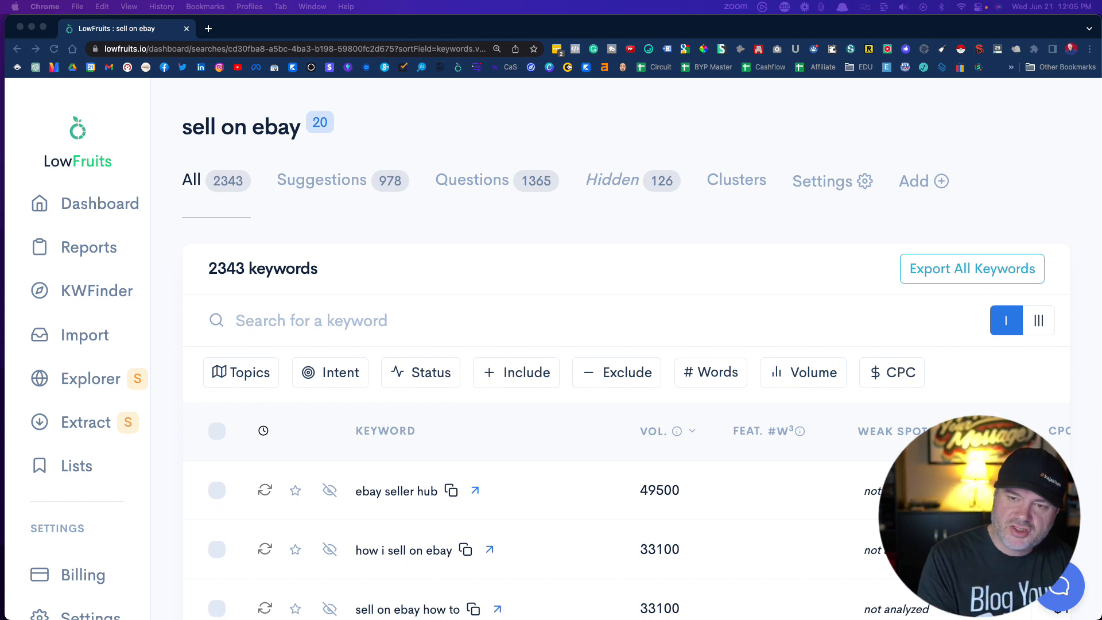
scroll(down, 3)
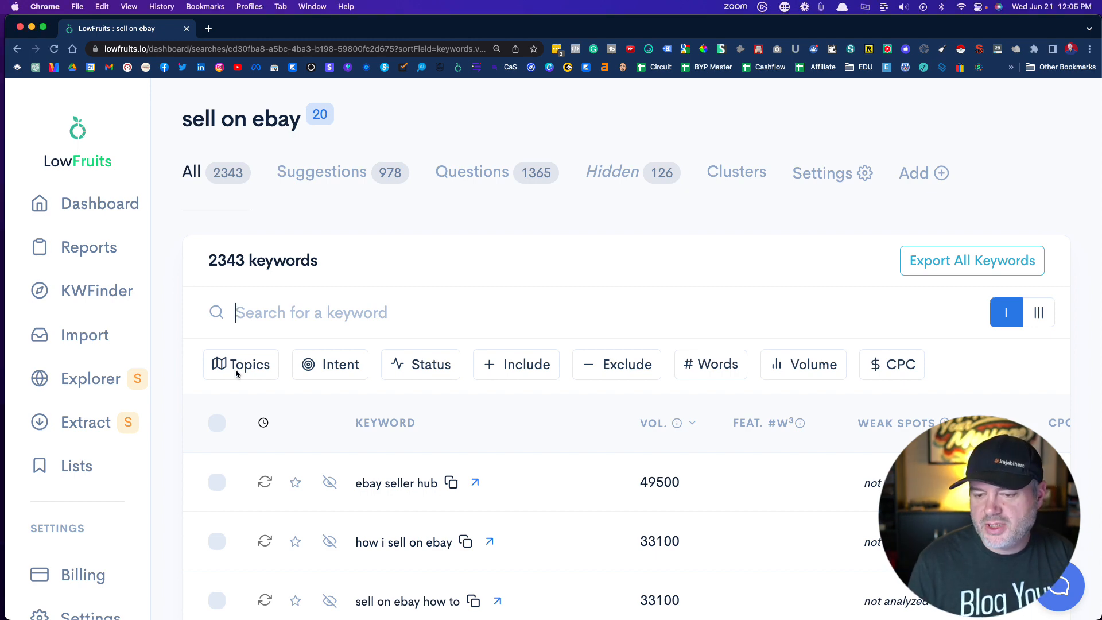
click(240, 364)
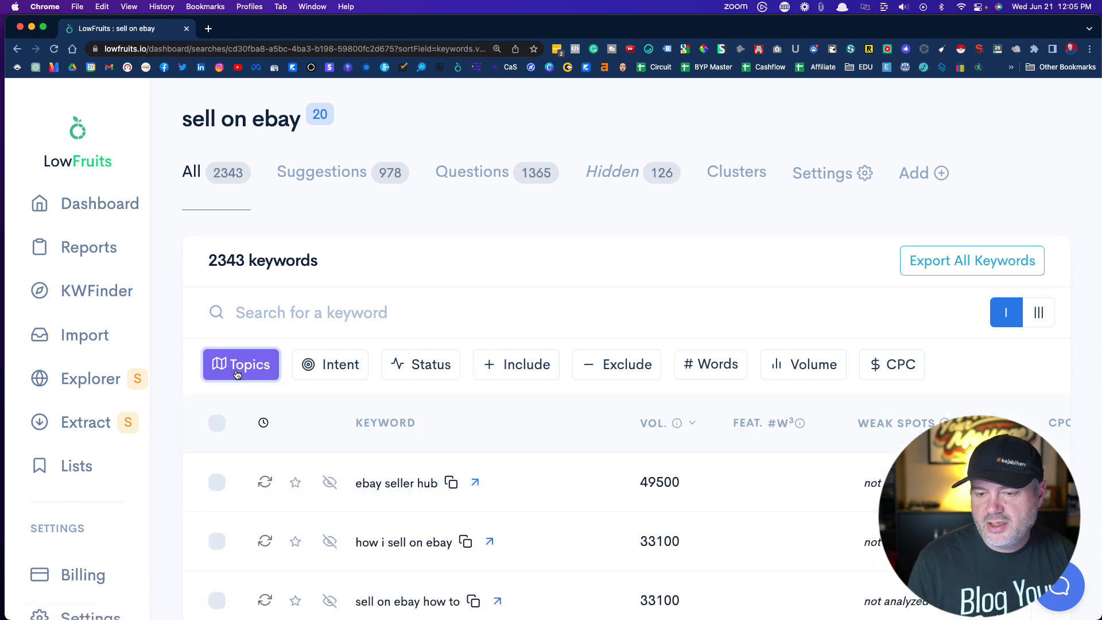
scroll(down, 3)
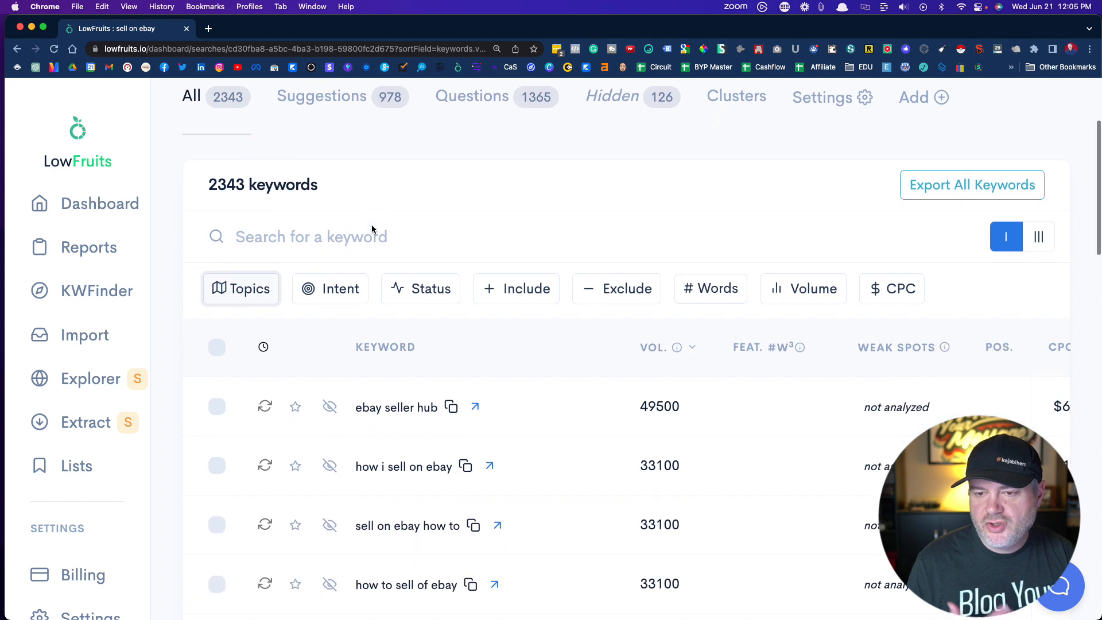
scroll(down, 3)
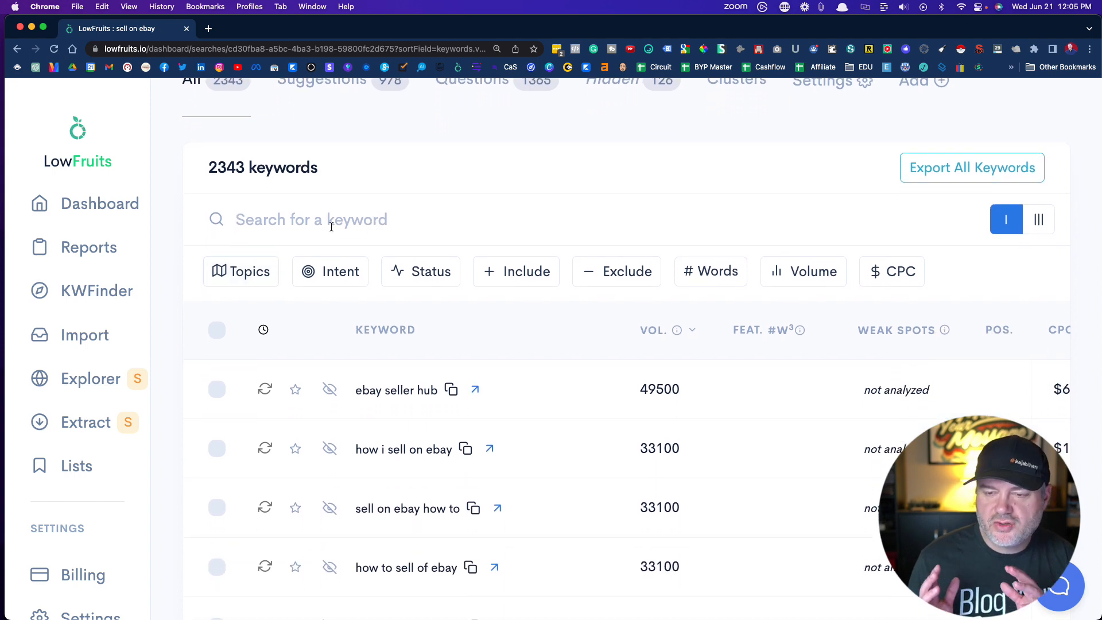
text(books)
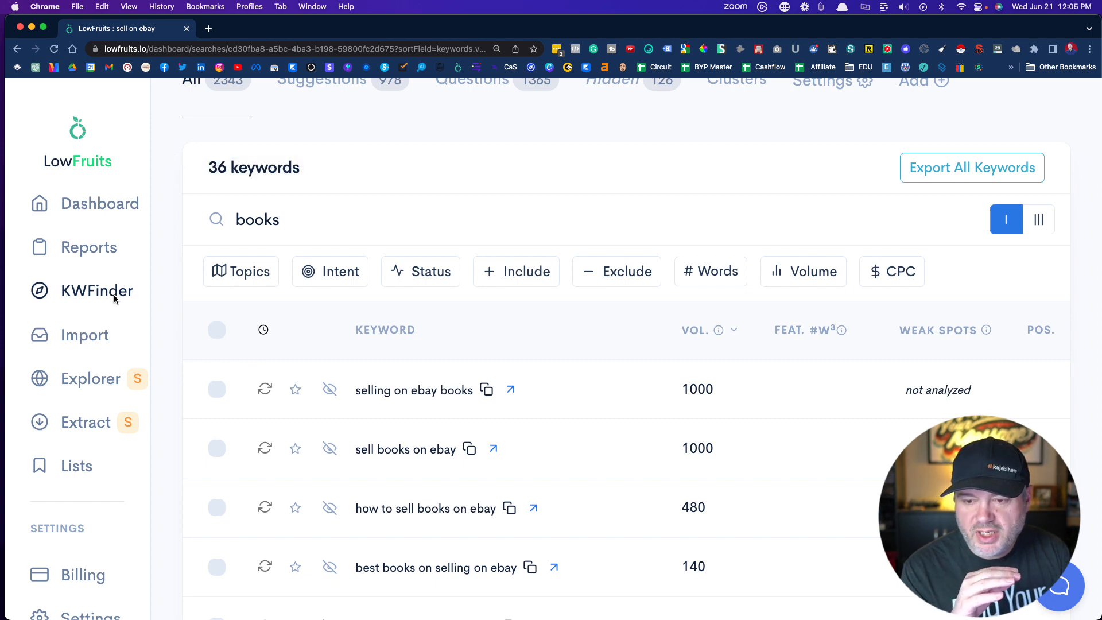
click(217, 330)
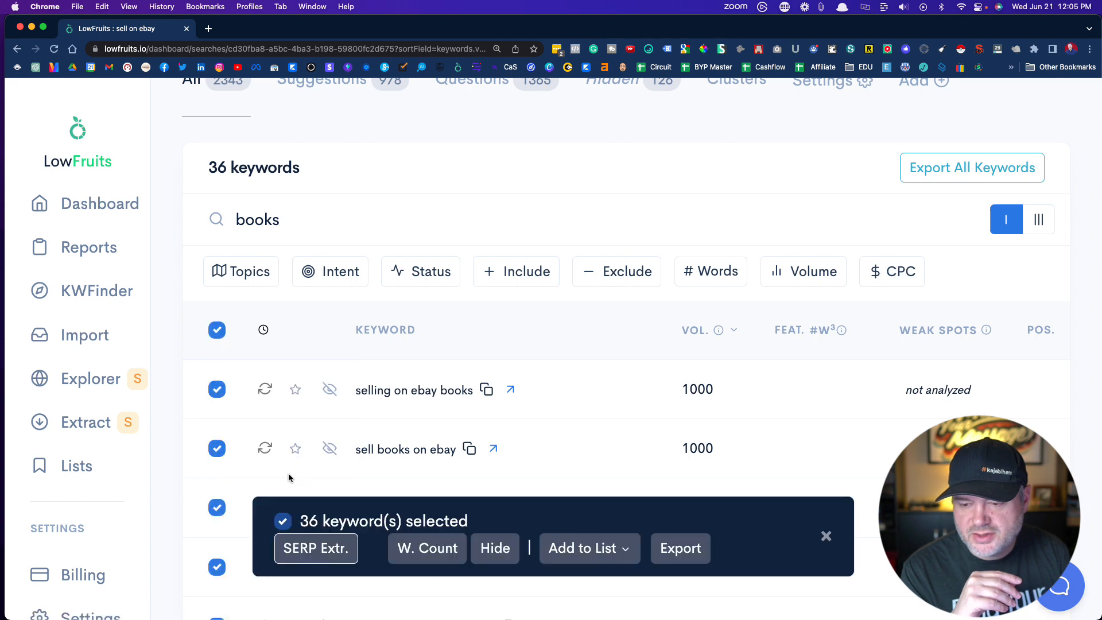
mouse_move(315, 549)
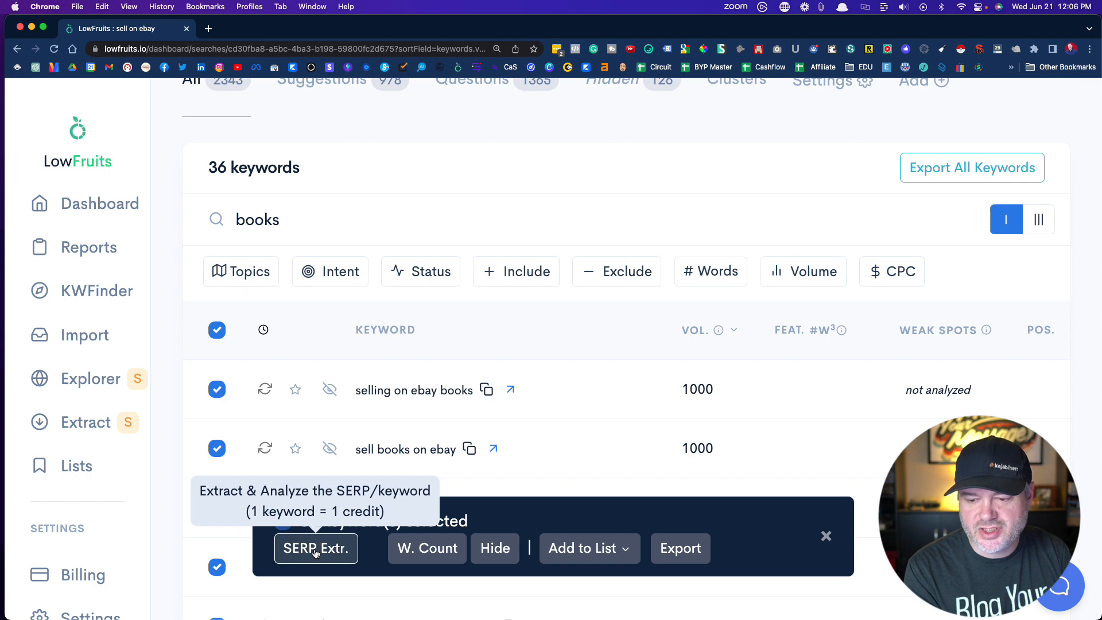
Step: Run SERP extraction on the 36 selected books keywords and review the incoming weak-spot results
click(316, 549)
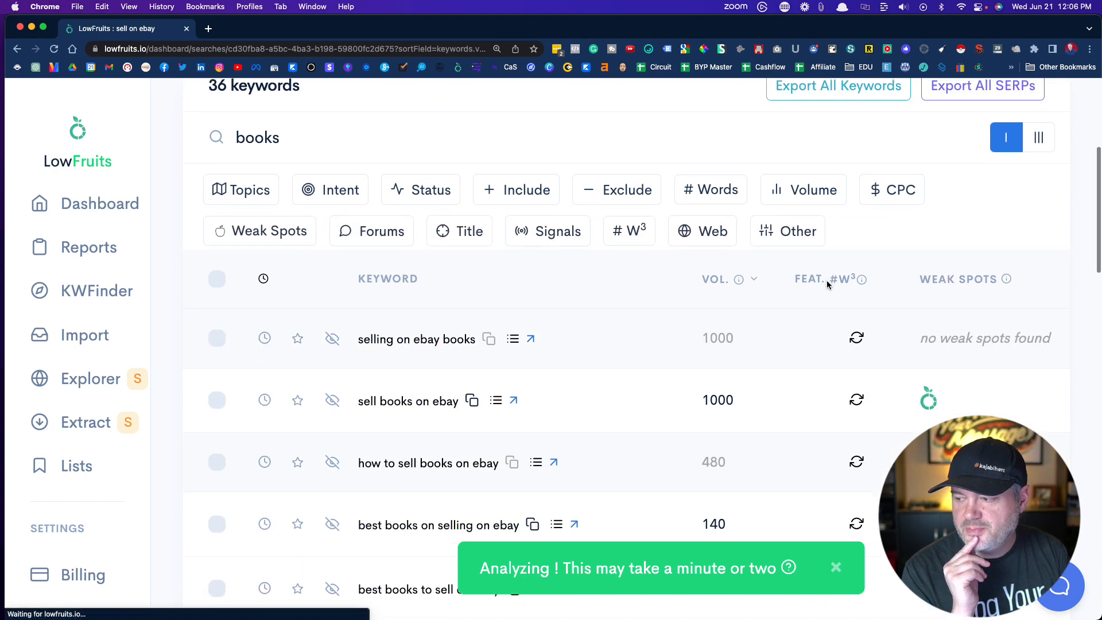
scroll(down, 3)
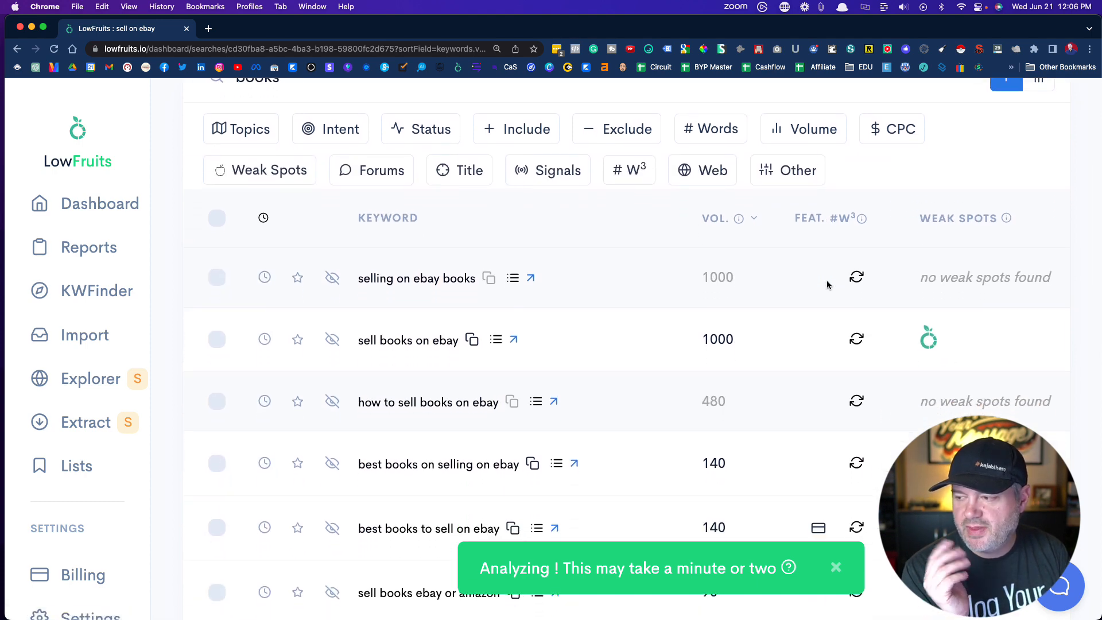
scroll(down, 3)
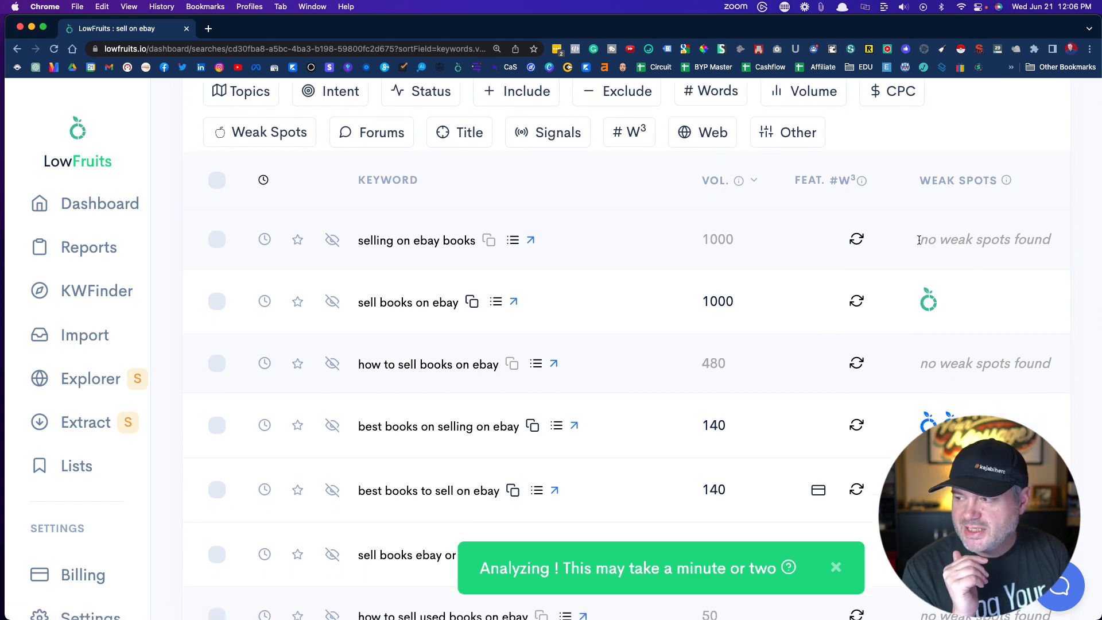
double_click(984, 239)
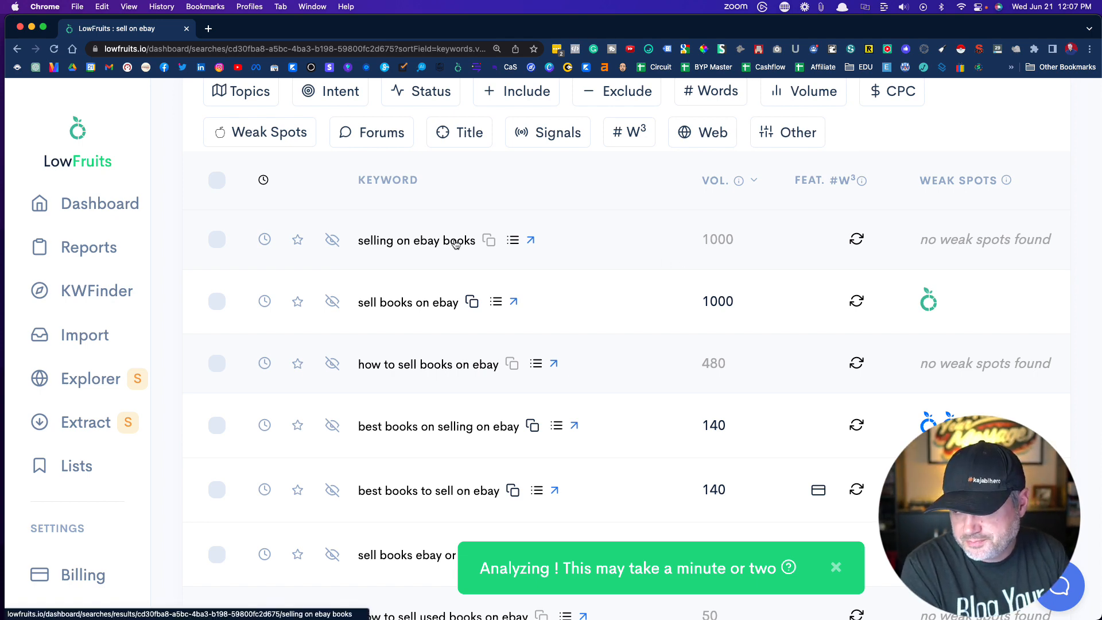
scroll(down, 3)
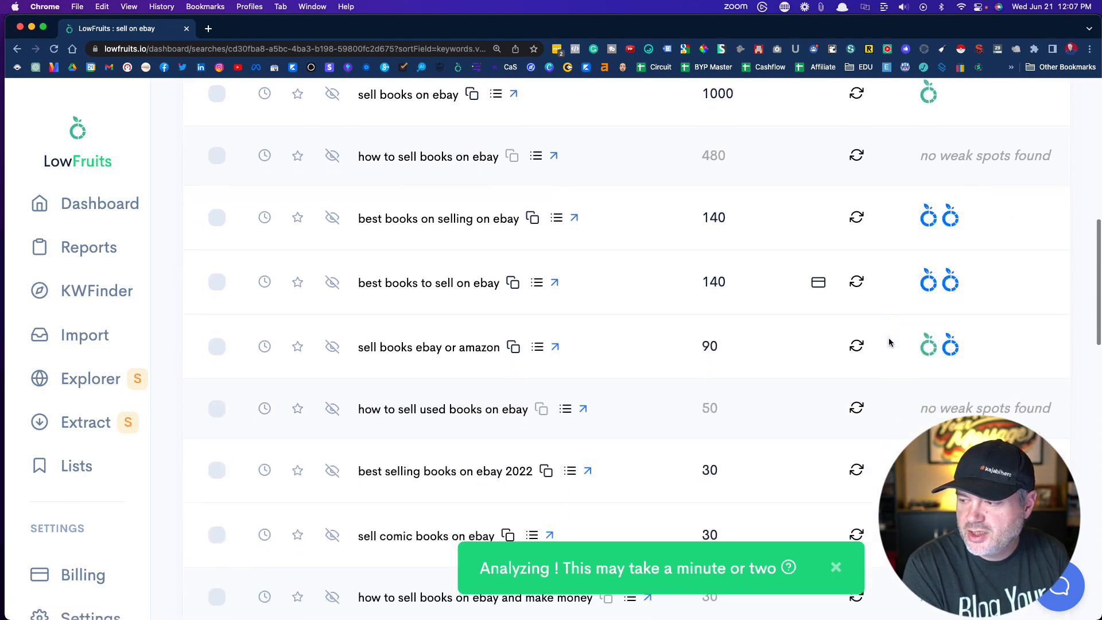
scroll(down, 3)
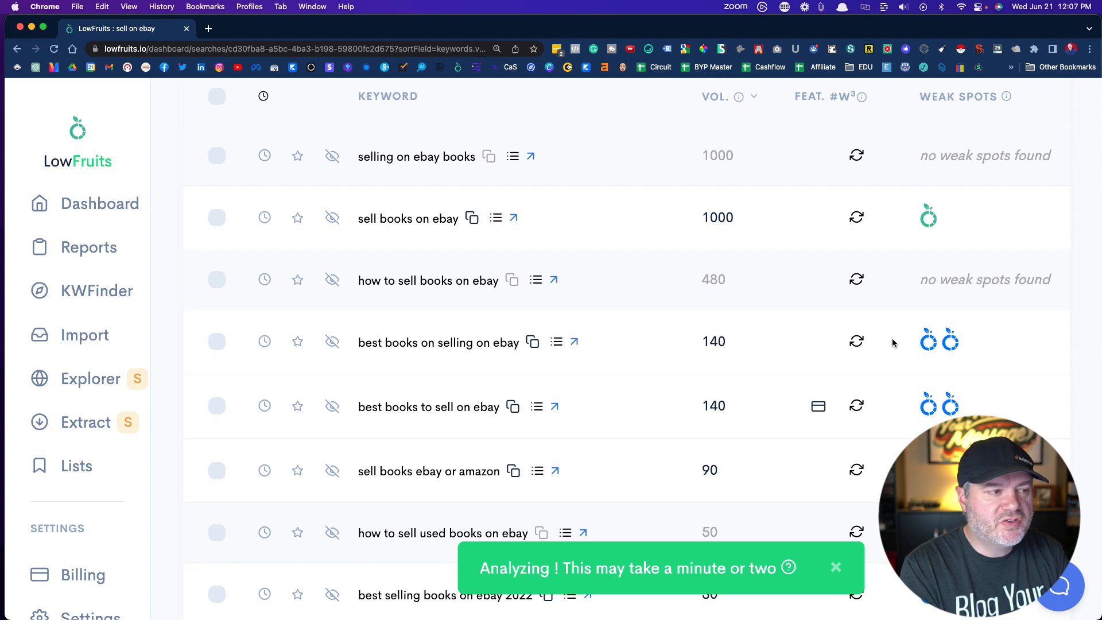
scroll(down, 3)
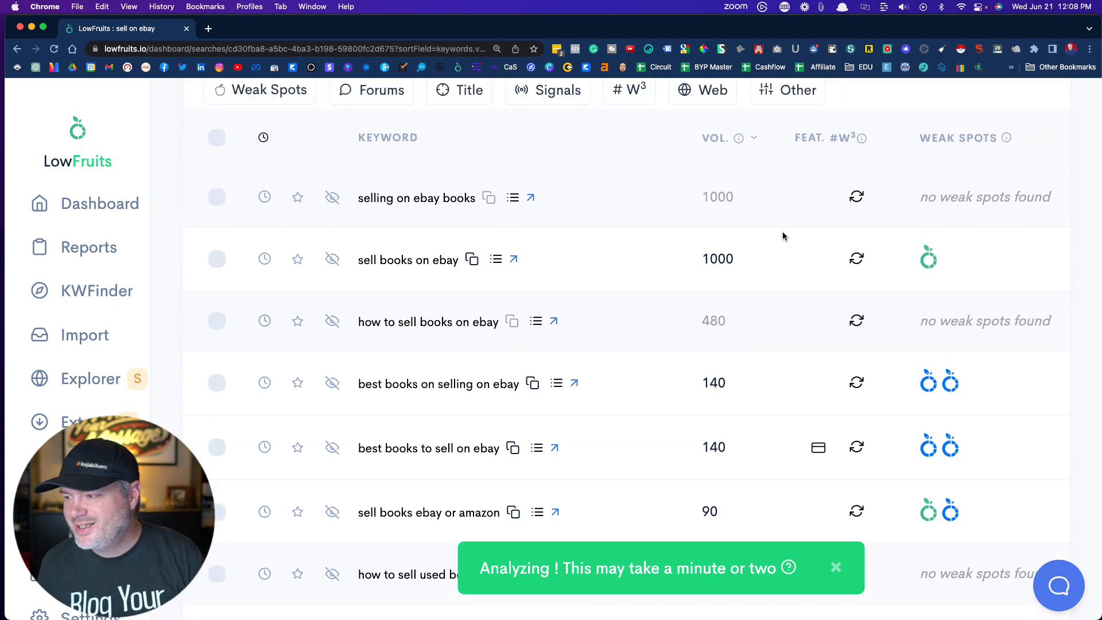
mouse_move(929, 258)
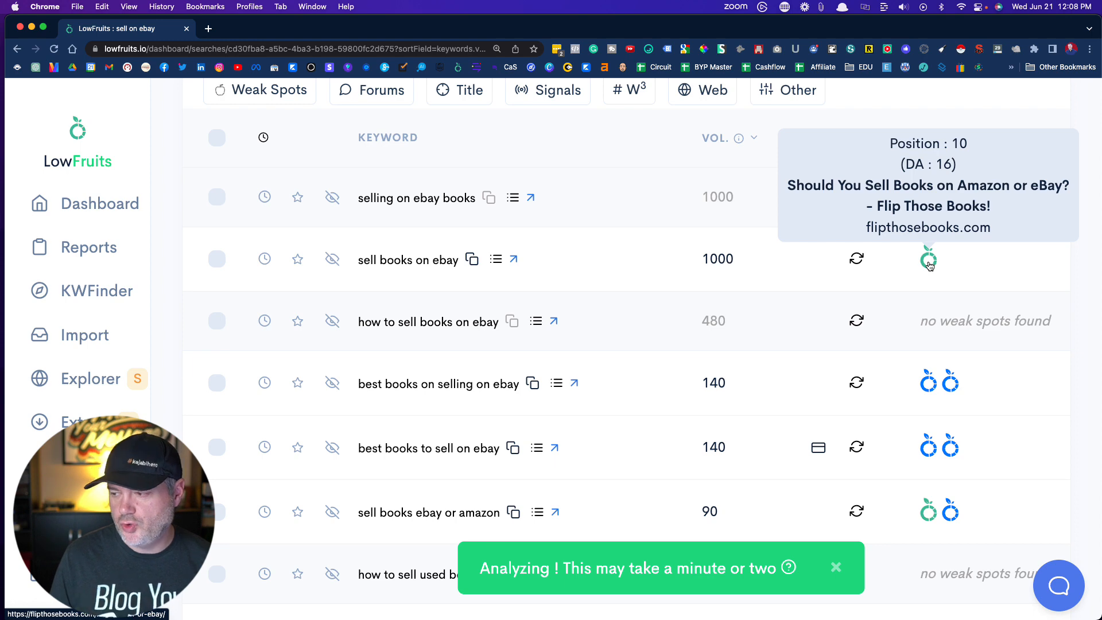
mouse_move(849, 90)
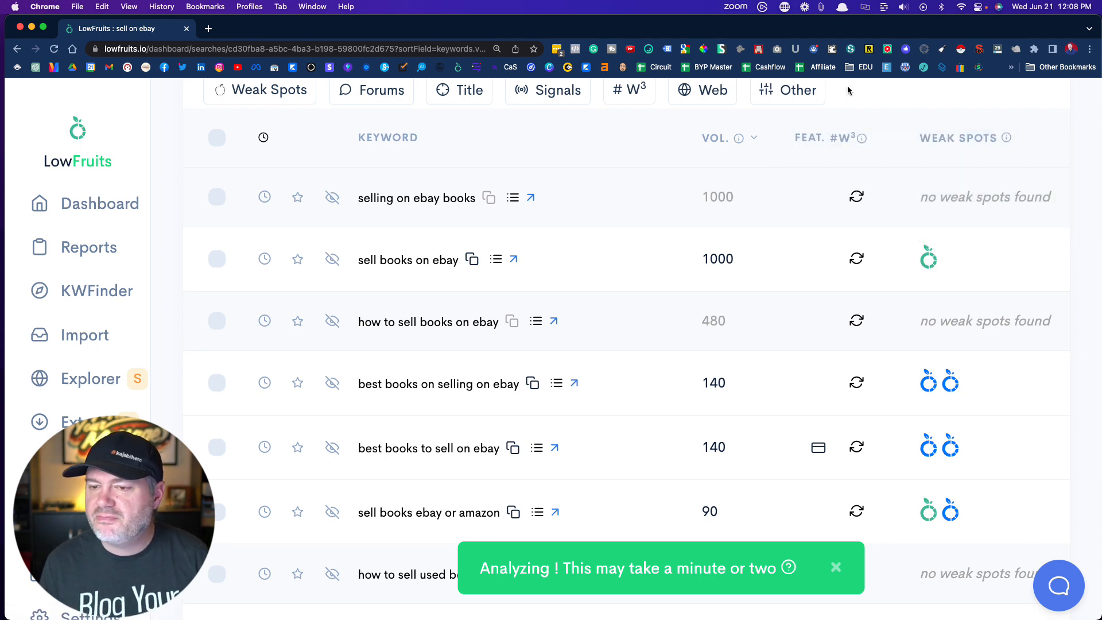
mouse_move(881, 101)
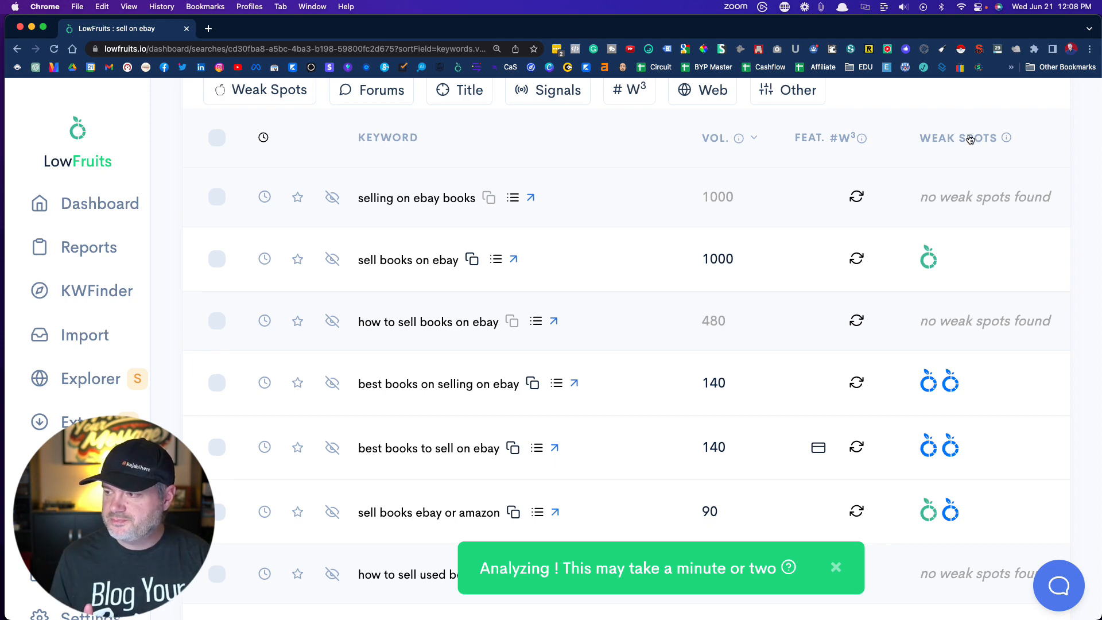
Step: Sort the books keyword list by the Weak Spots column, most weak spots first
click(957, 137)
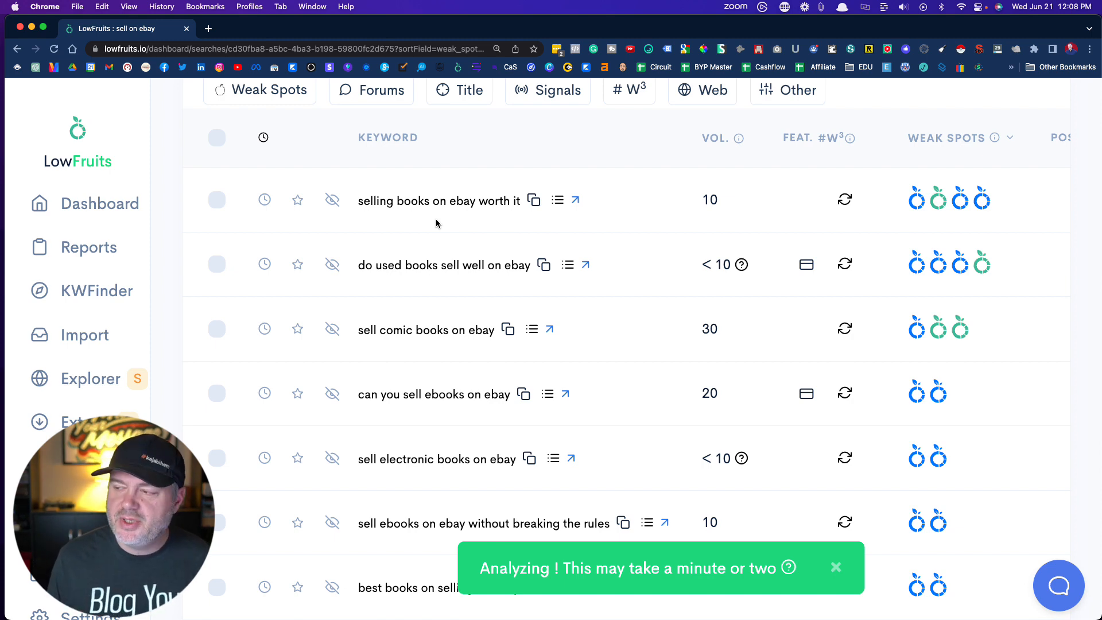
mouse_move(452, 226)
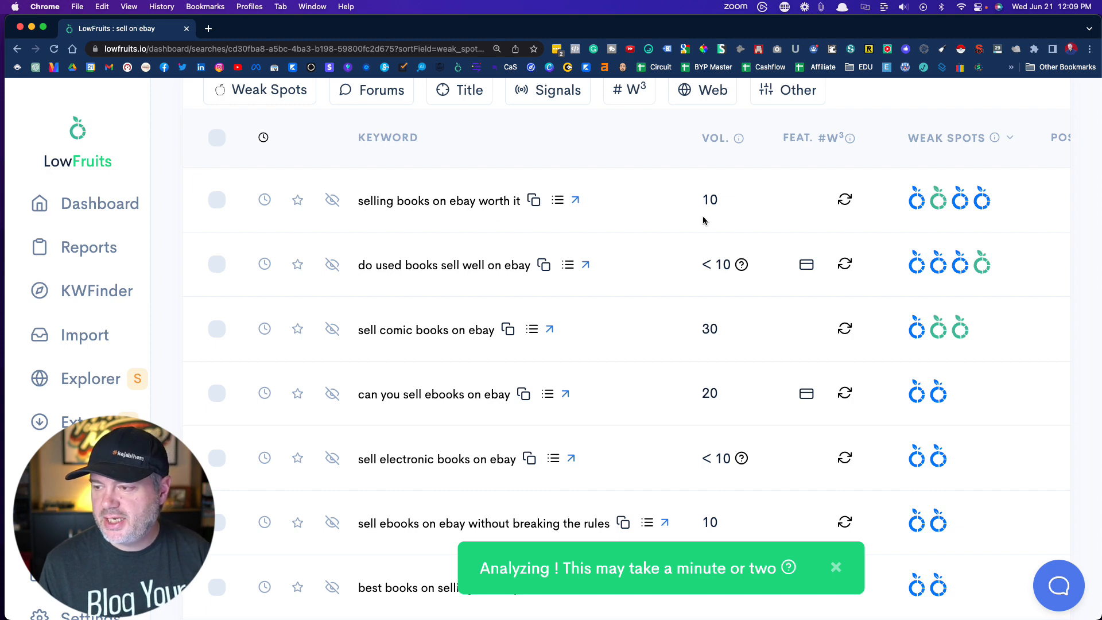
mouse_move(685, 214)
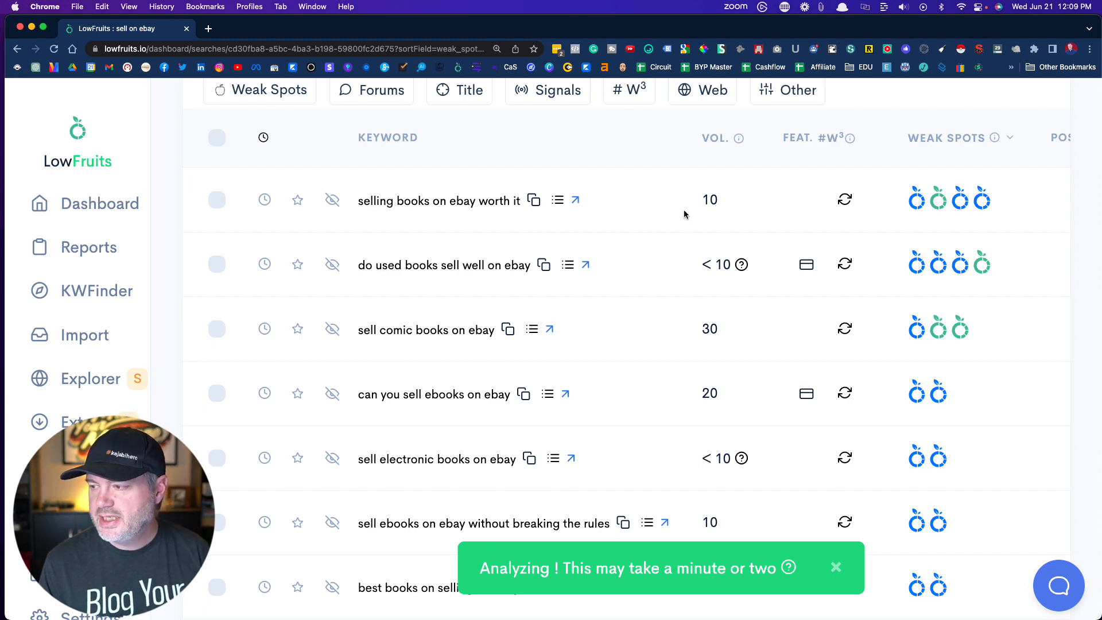
mouse_move(917, 199)
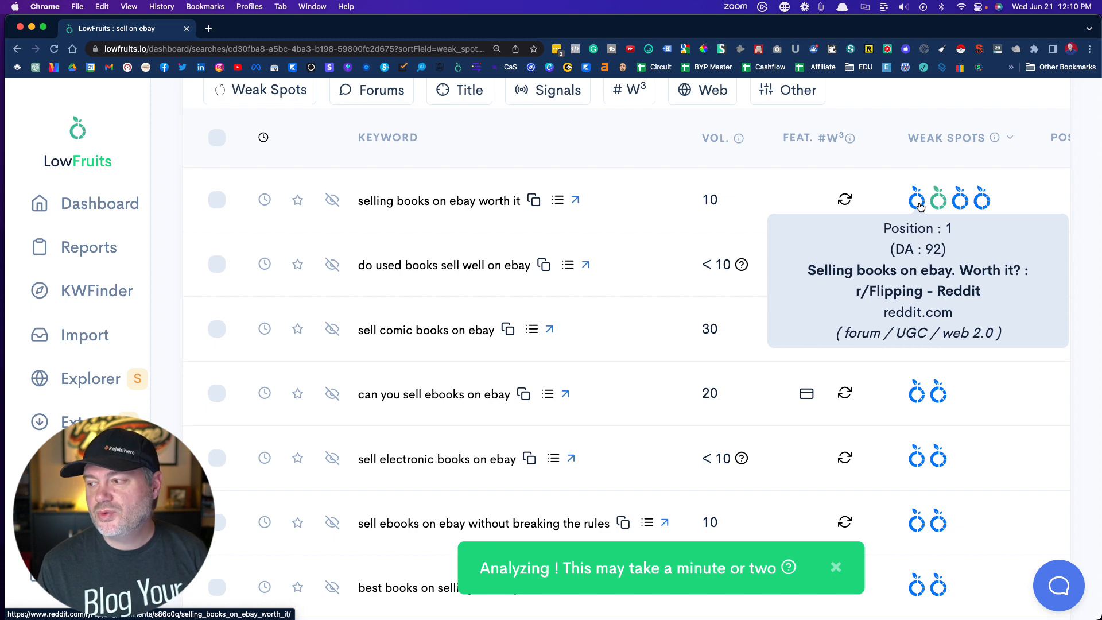
mouse_move(688, 380)
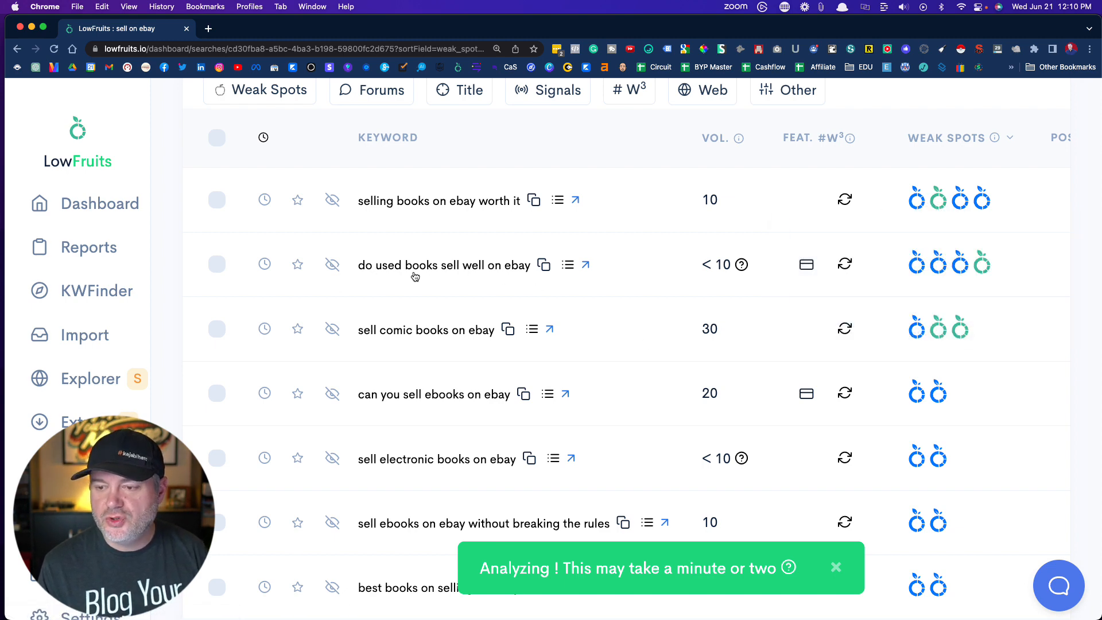
mouse_move(914, 264)
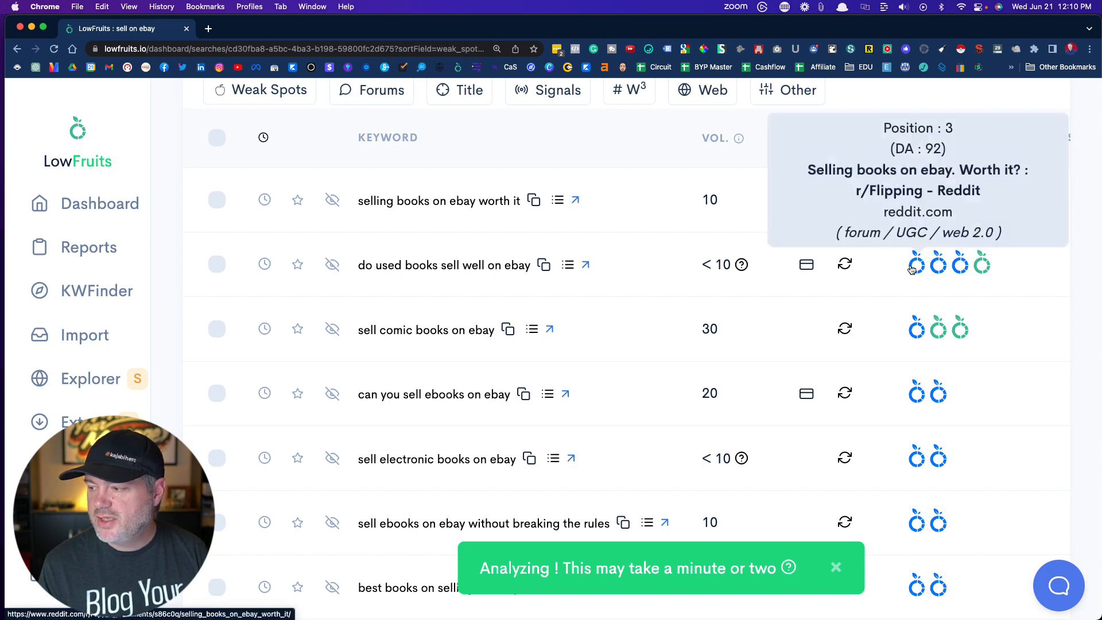
mouse_move(960, 263)
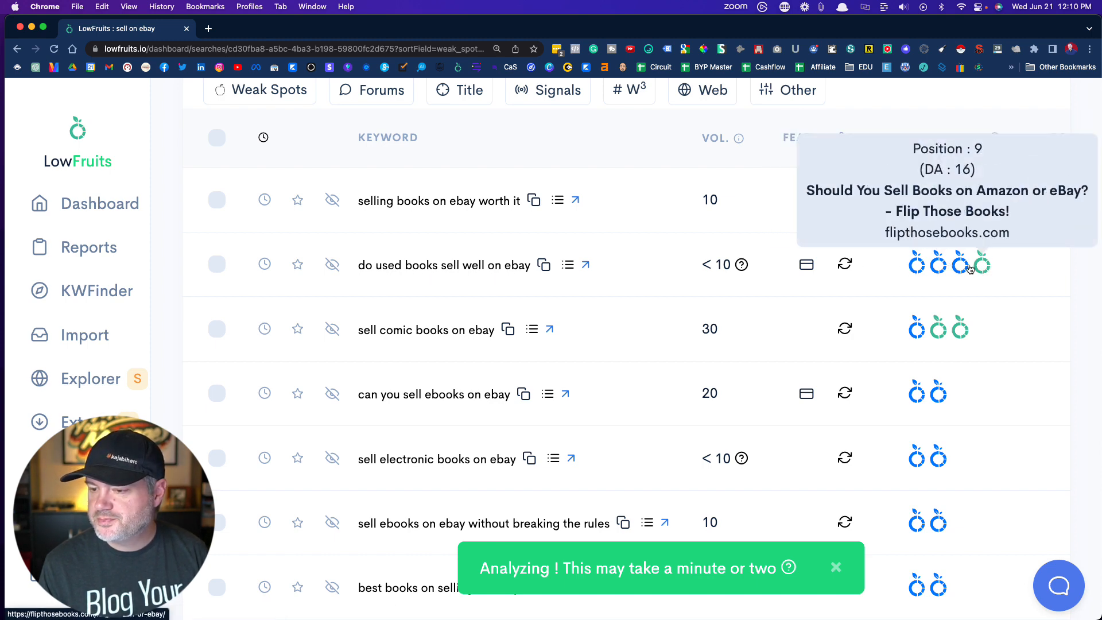
scroll(down, 3)
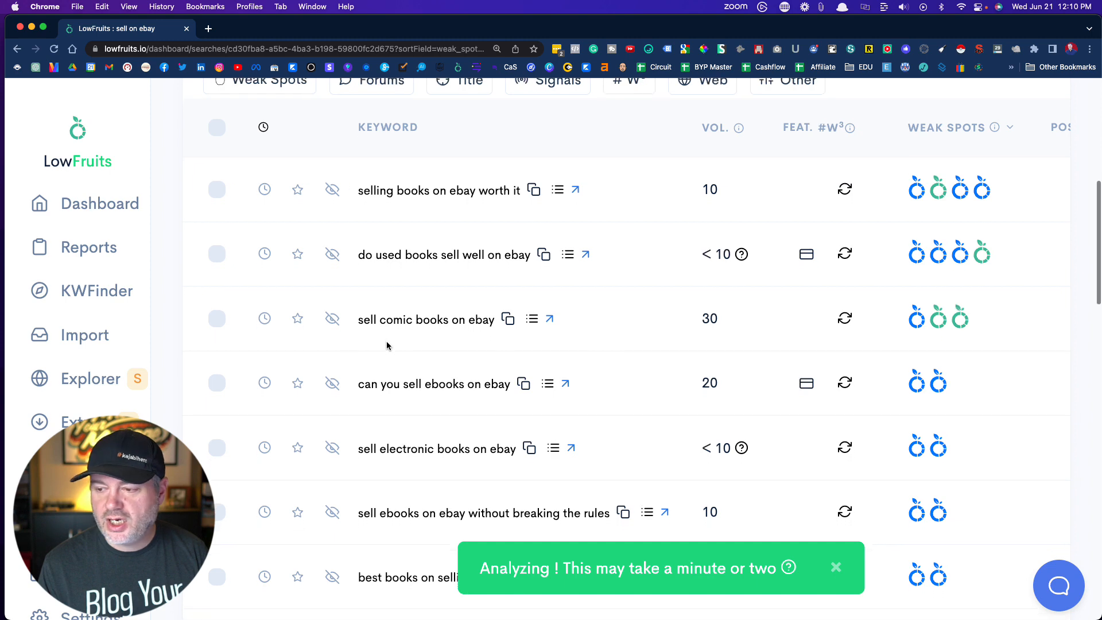
scroll(down, 3)
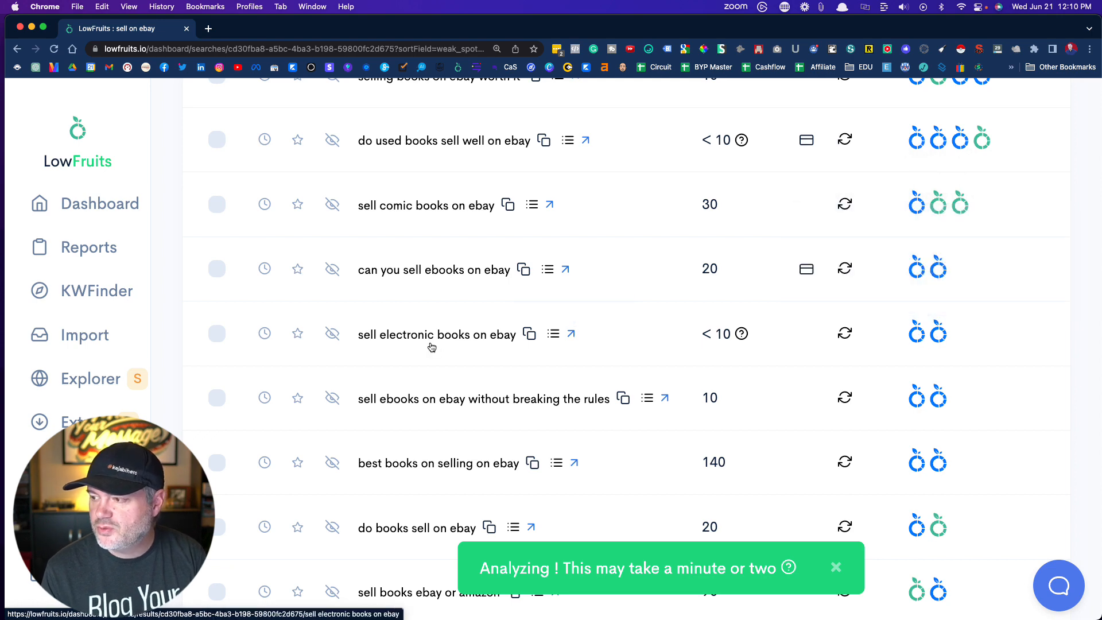
scroll(down, 3)
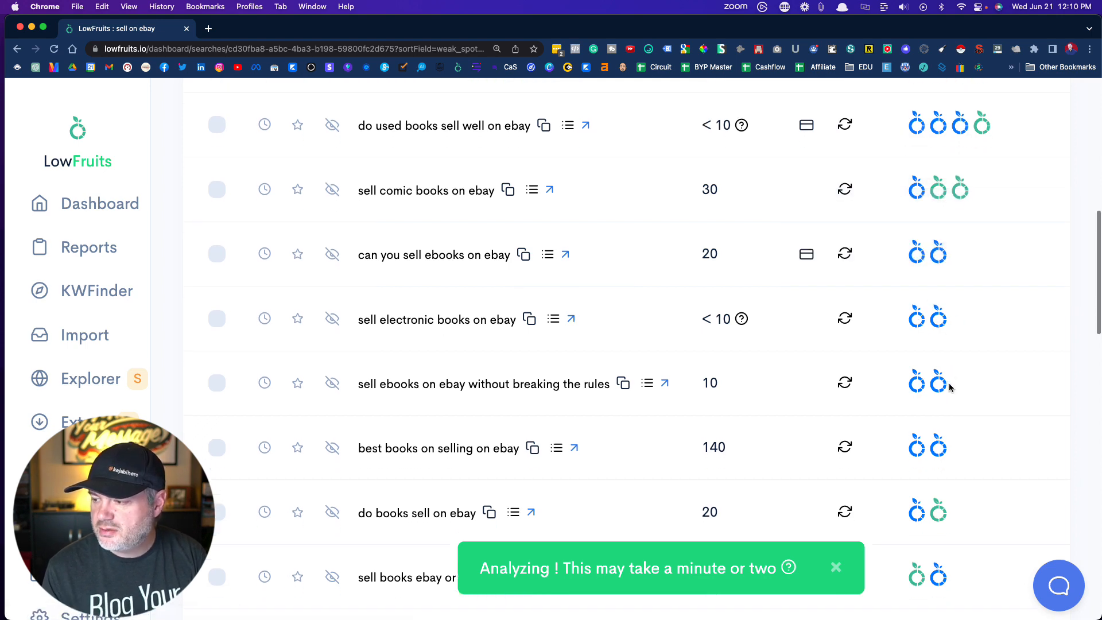
scroll(down, 3)
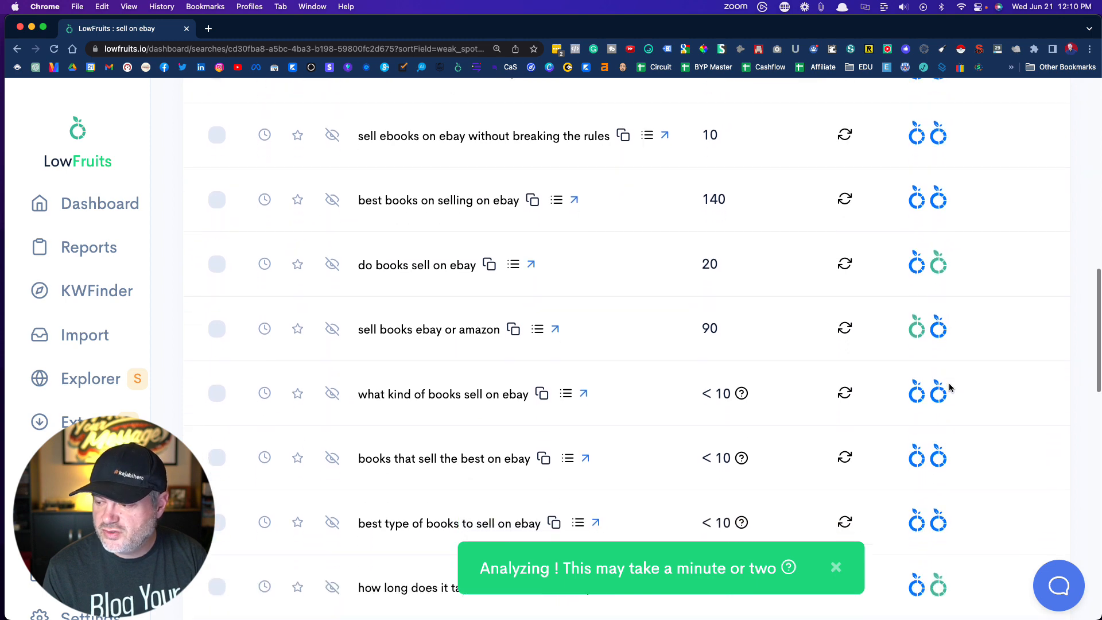
scroll(down, 3)
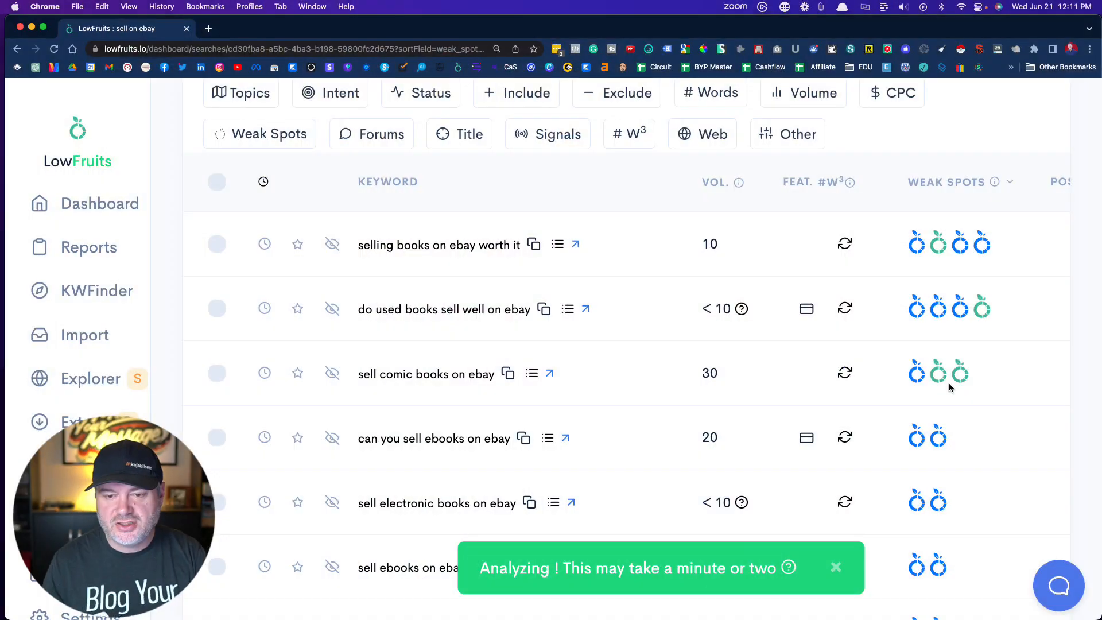
scroll(down, 3)
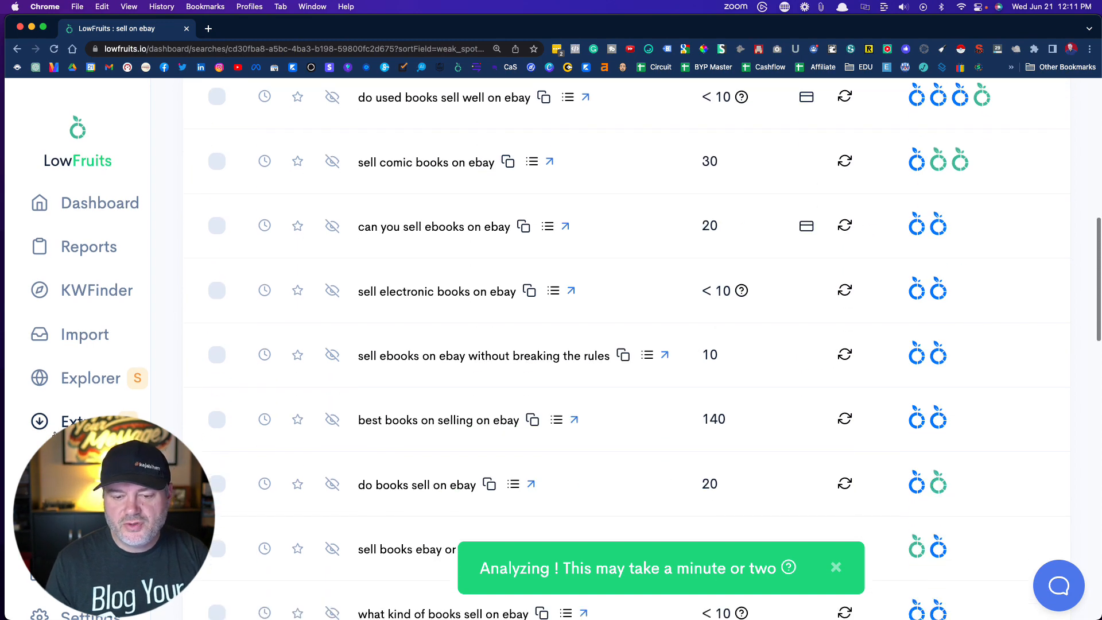
Step: Go to Billing under Settings to show the Credits page with 2,084 credits, credit packs and payment history
click(83, 383)
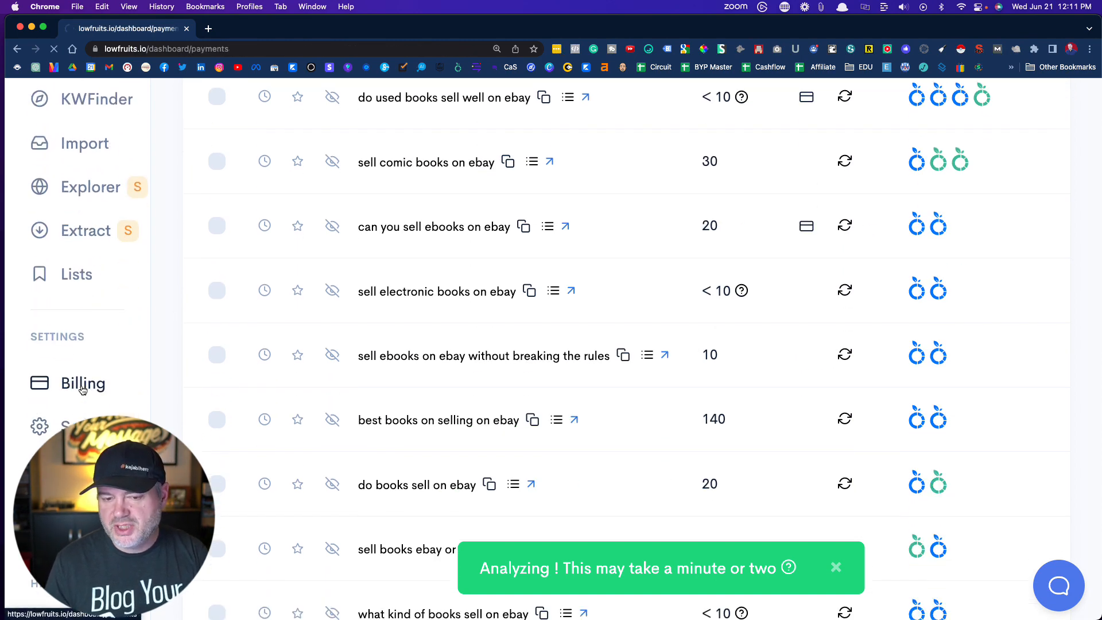
click(83, 384)
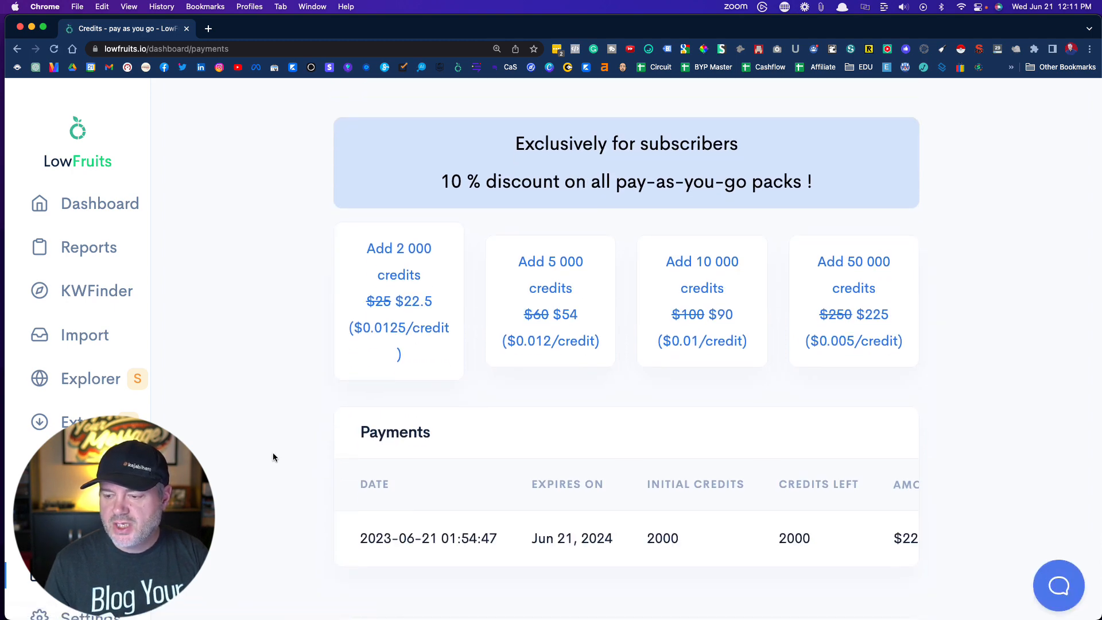
scroll(down, 3)
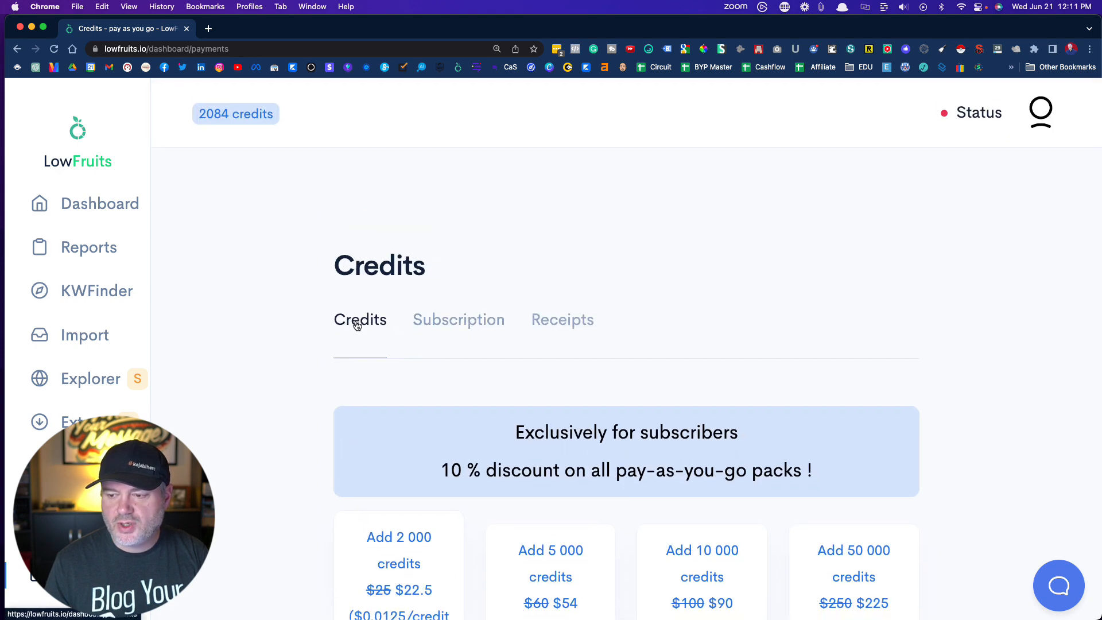
scroll(down, 3)
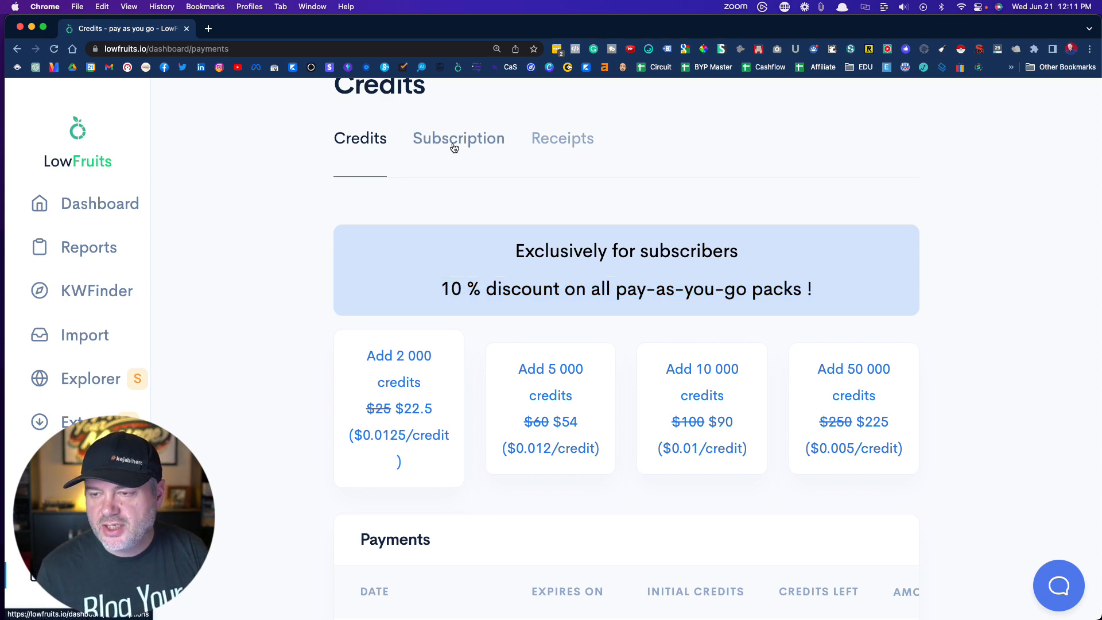
Step: Show the Subscription page with the Premium plan at $79.9/month and 10,000 monthly credits
click(458, 138)
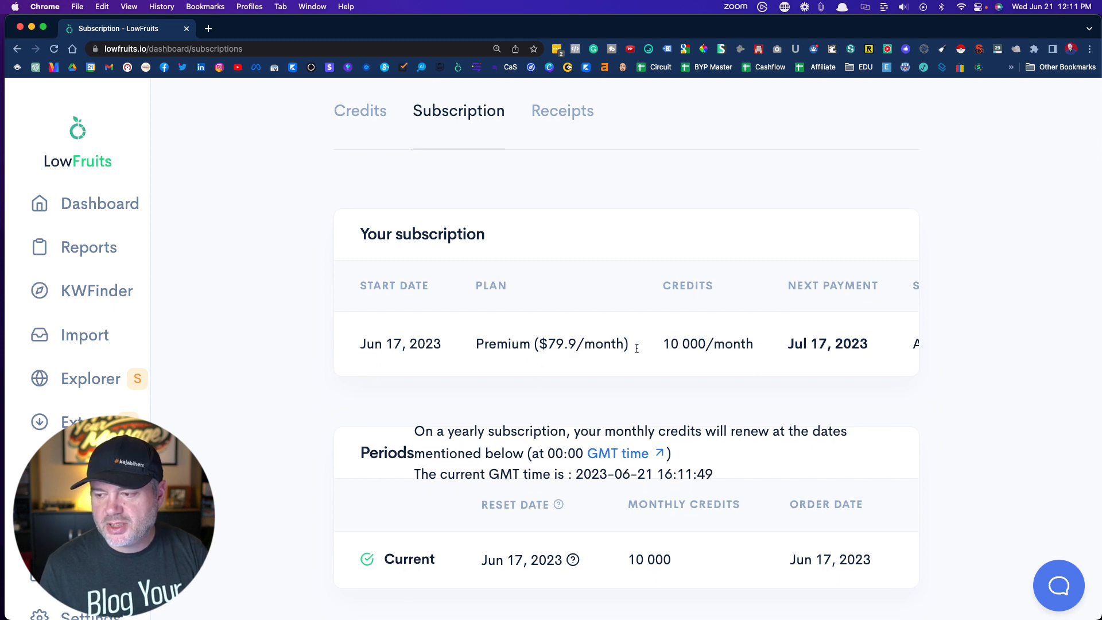
double_click(683, 343)
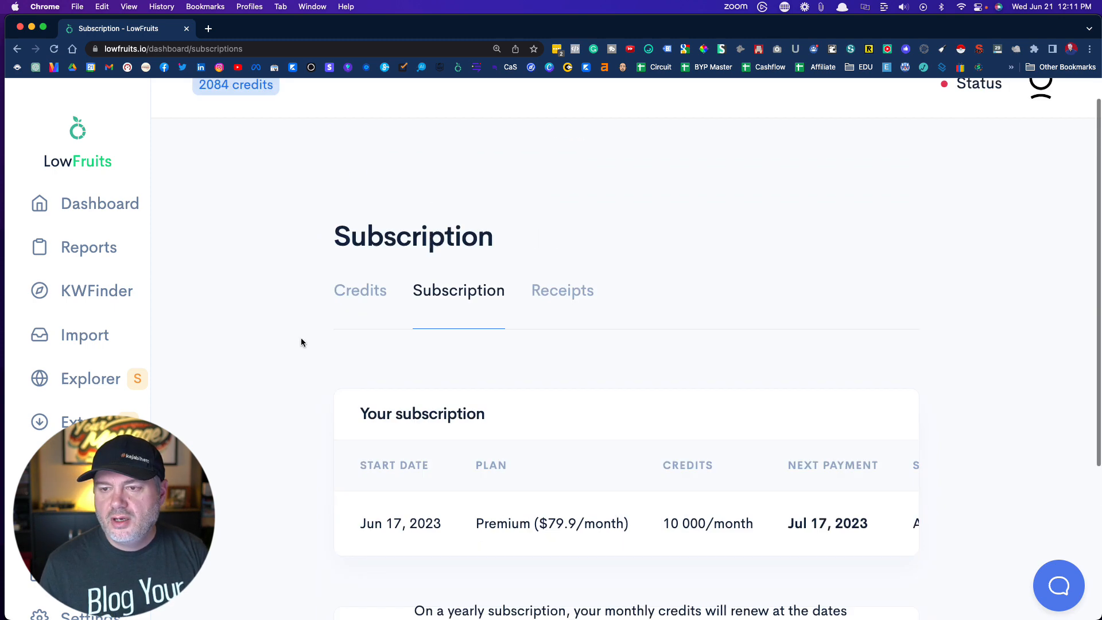
Step: Return to the Credits page listing discounted packs from 2,000 credits at $22.5 to 50,000 at $225
click(359, 290)
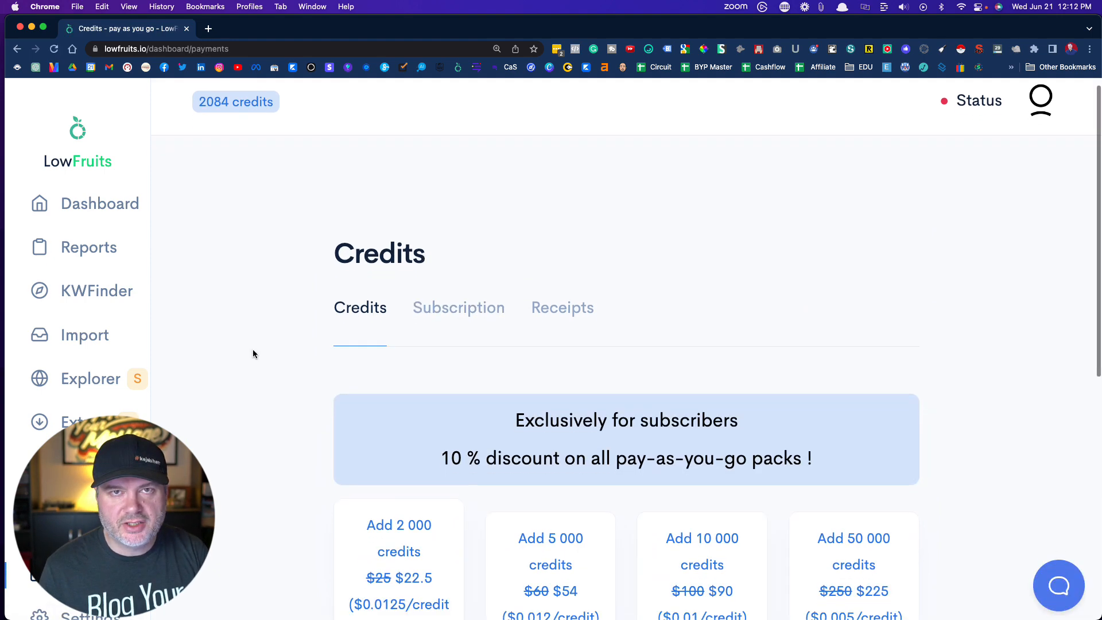
scroll(down, 3)
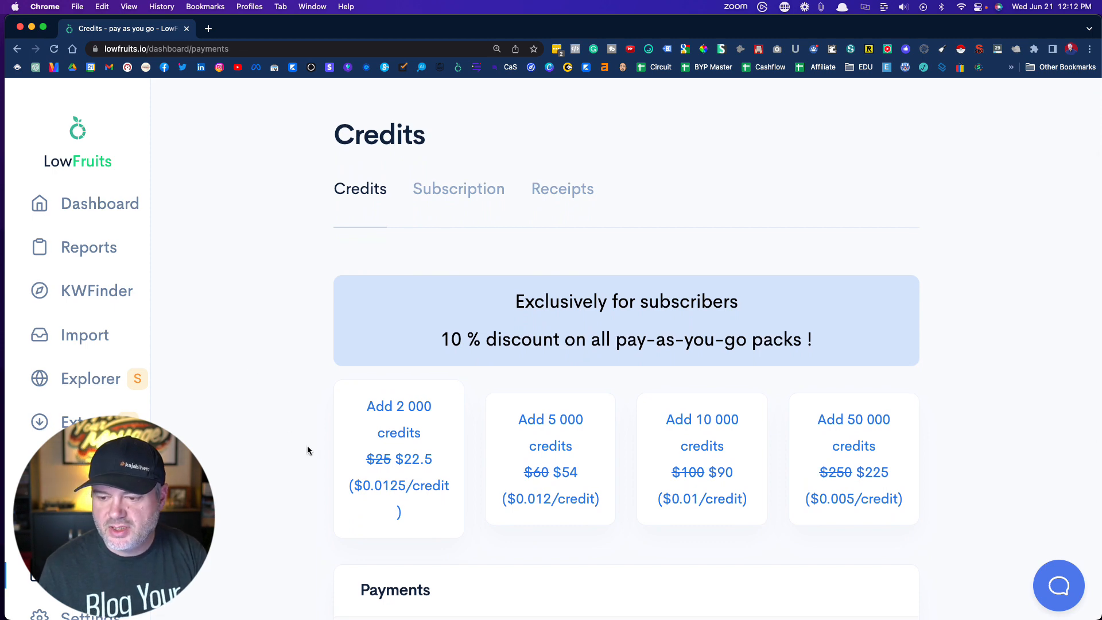
drag(441, 340, 594, 340)
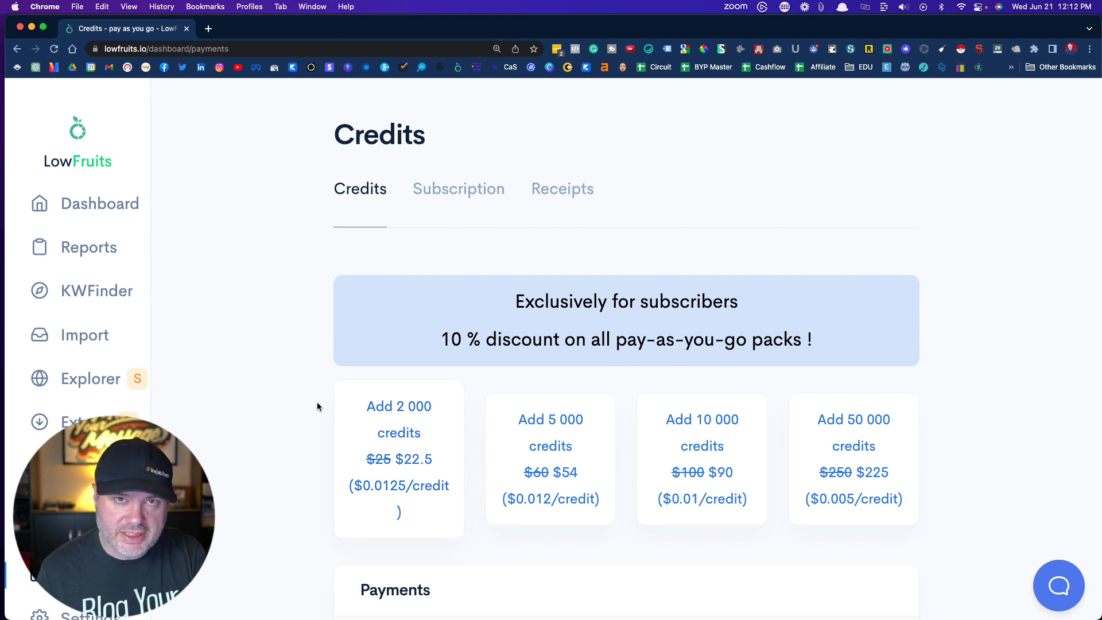
mouse_move(323, 441)
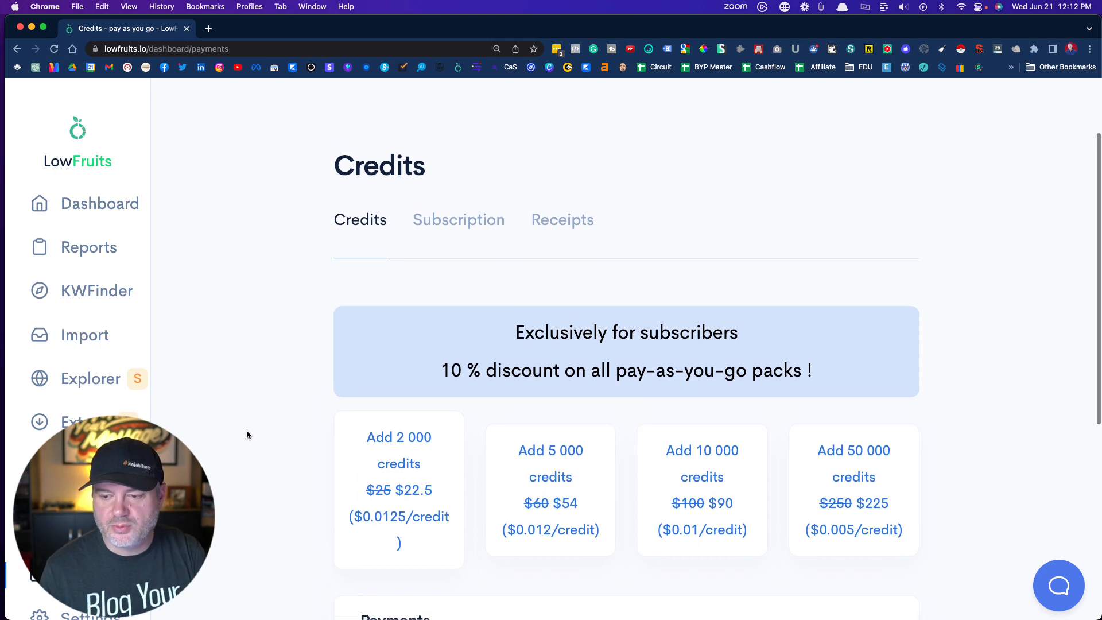
scroll(down, 3)
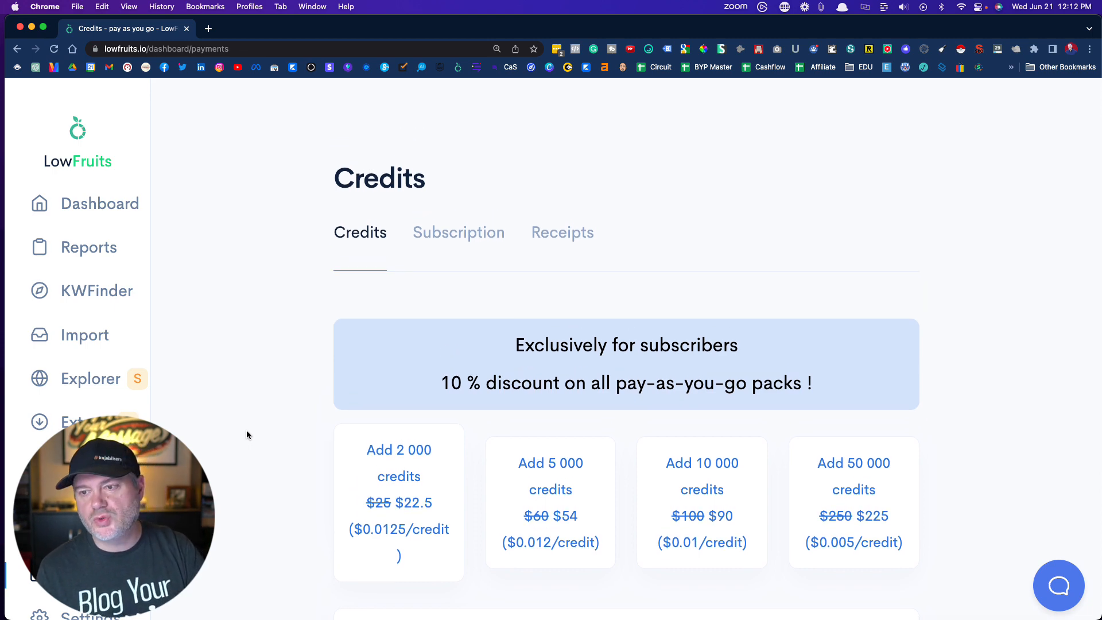